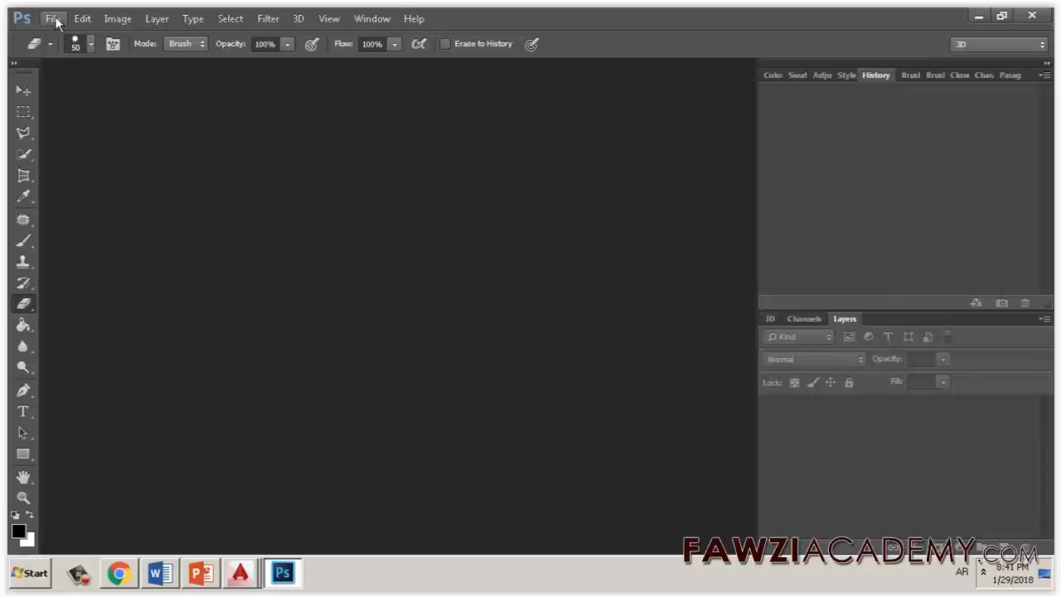
Open the hana file from the Desktop in Photoshop, triggering the wrong-document error
click(52, 19)
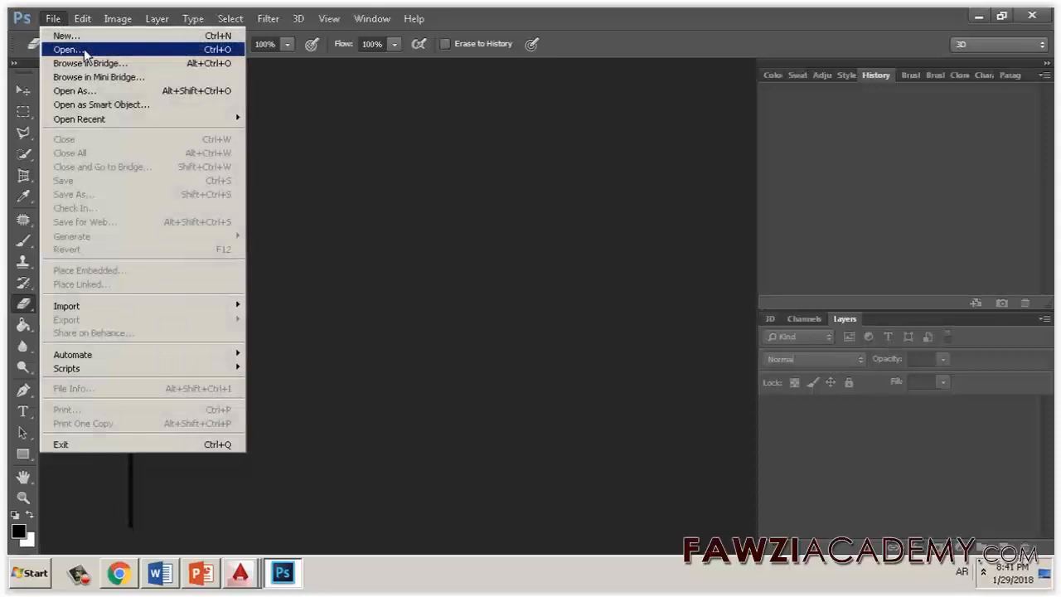
click(67, 49)
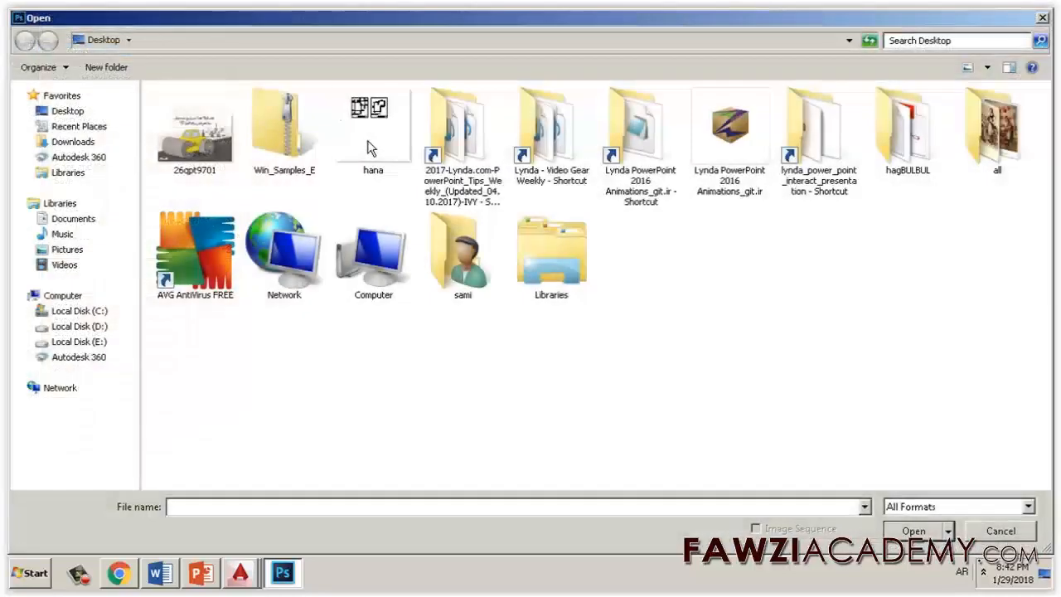
click(373, 124)
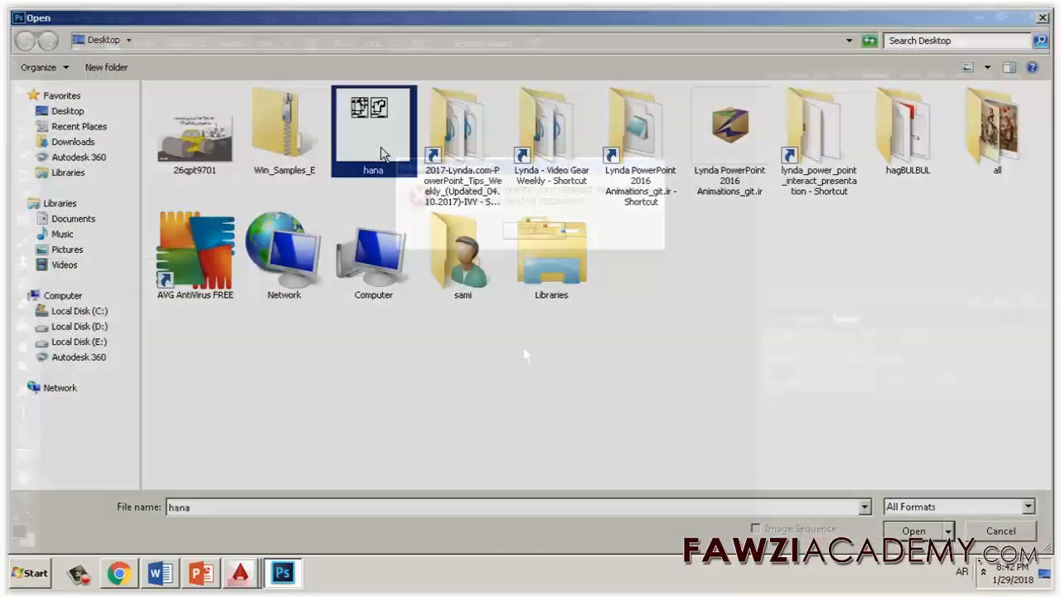
click(913, 530)
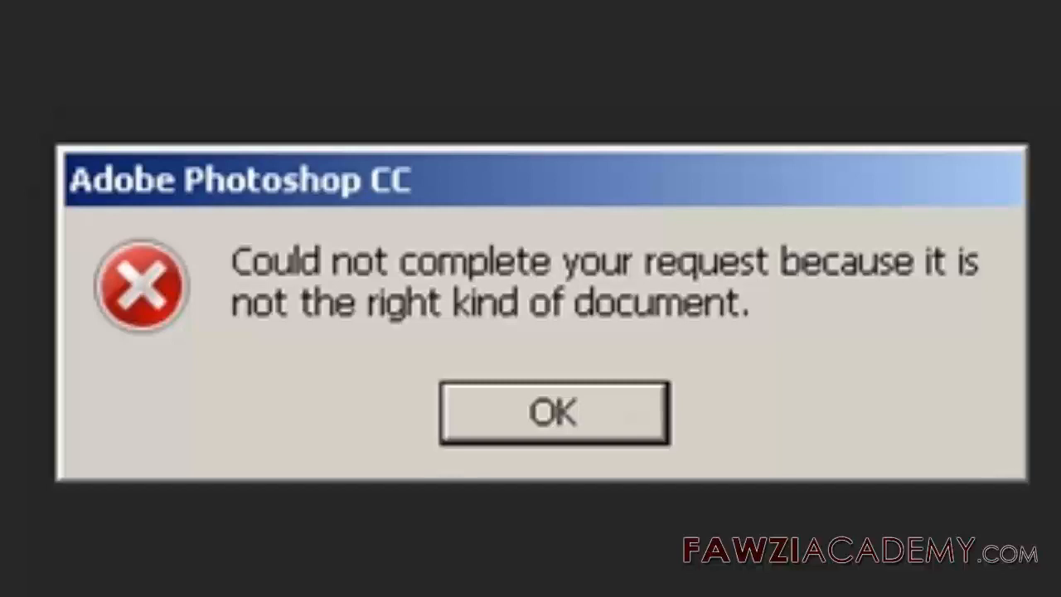
In Folder Options, turn off 'Hide extensions for known file types' to reveal hana.pdf.jpg
click(29, 572)
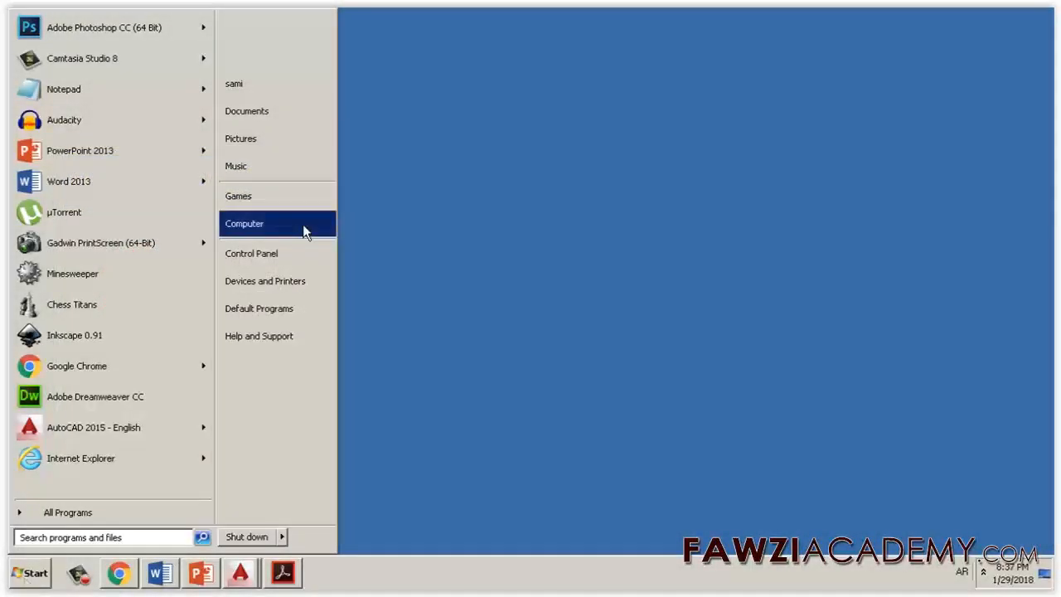
click(243, 223)
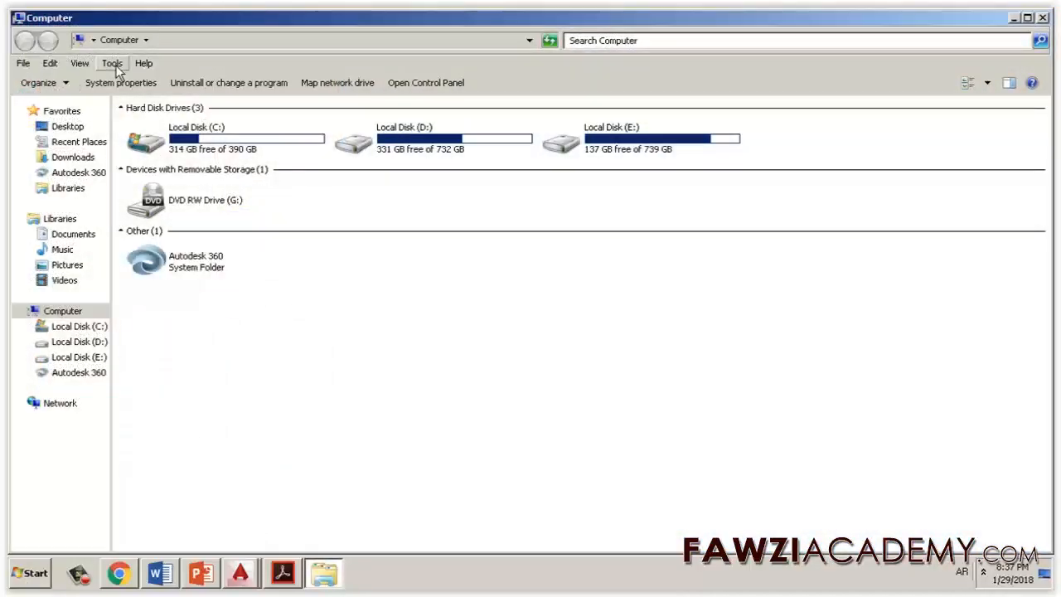
click(112, 63)
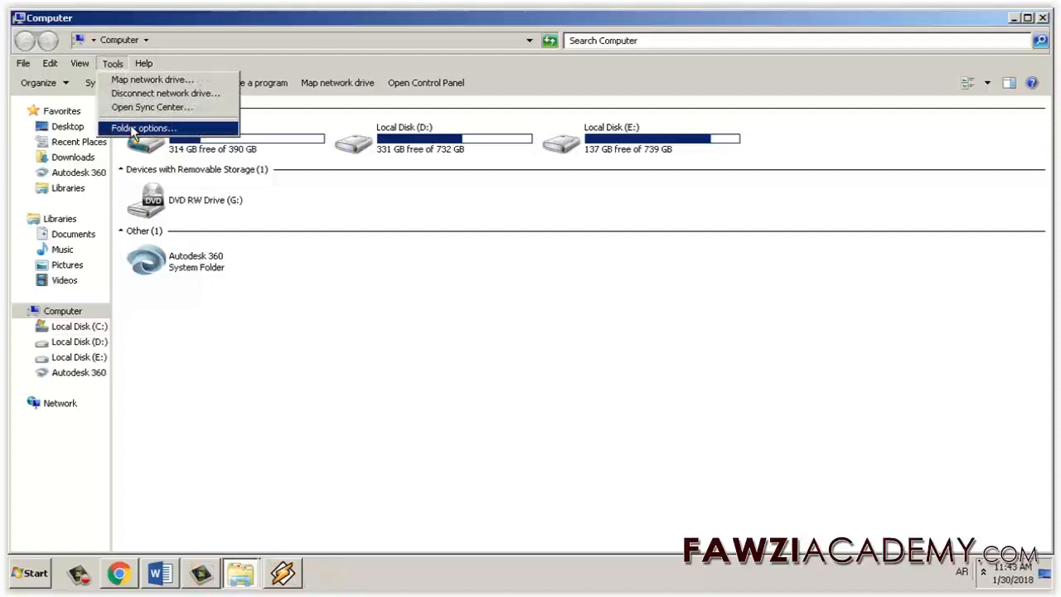
click(143, 128)
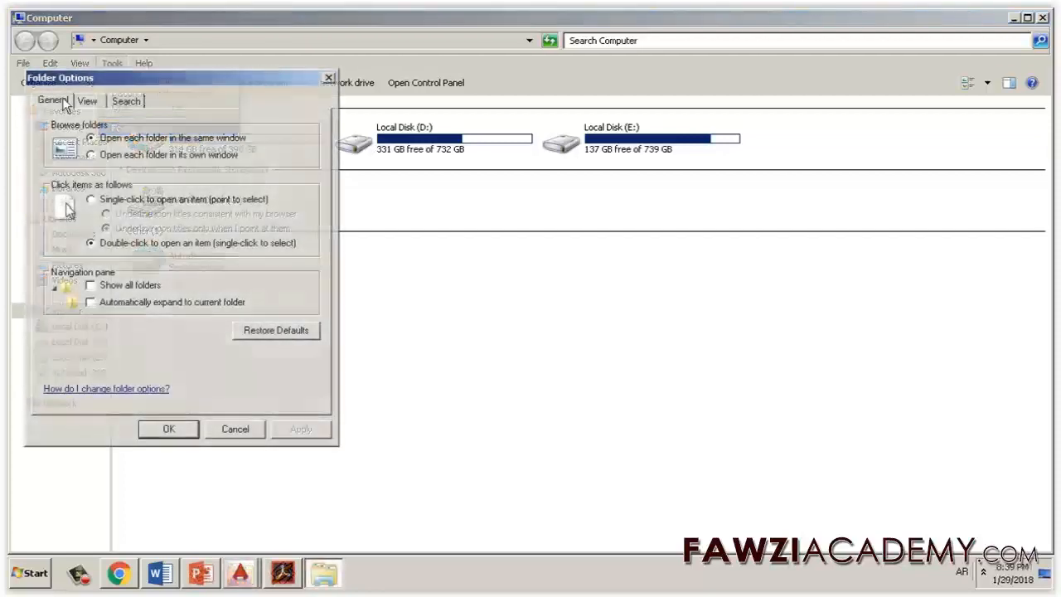
click(87, 100)
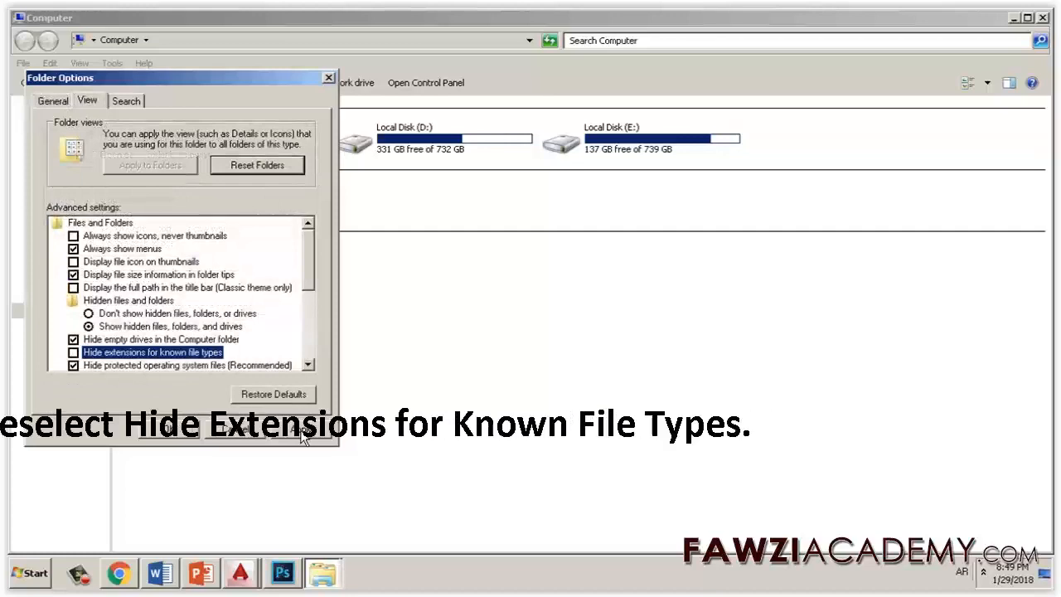
click(73, 351)
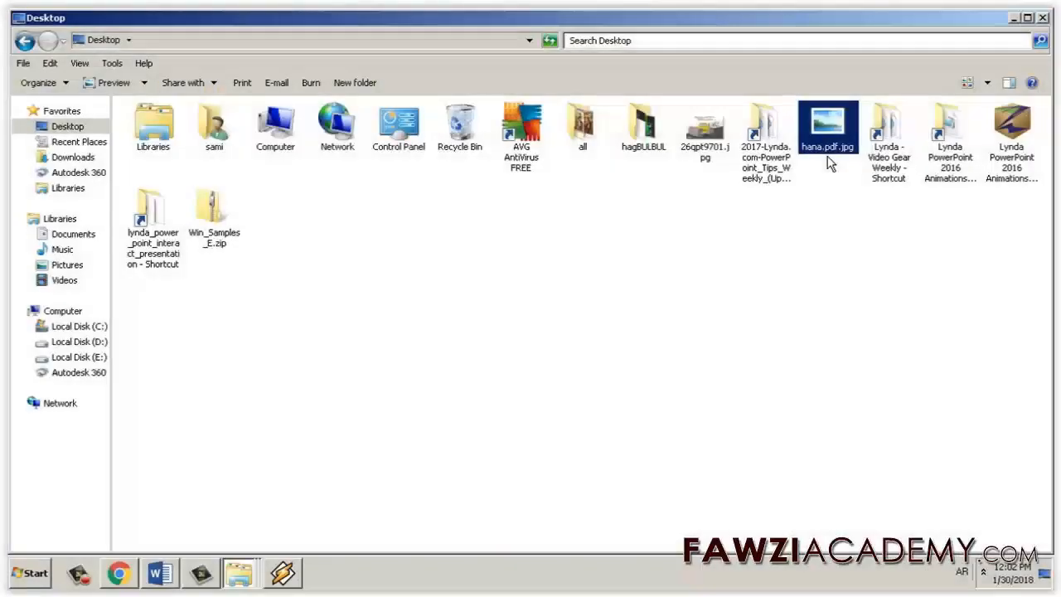
Choose Rename for hana.pdf.jpg from its right-click menu
right_click(827, 129)
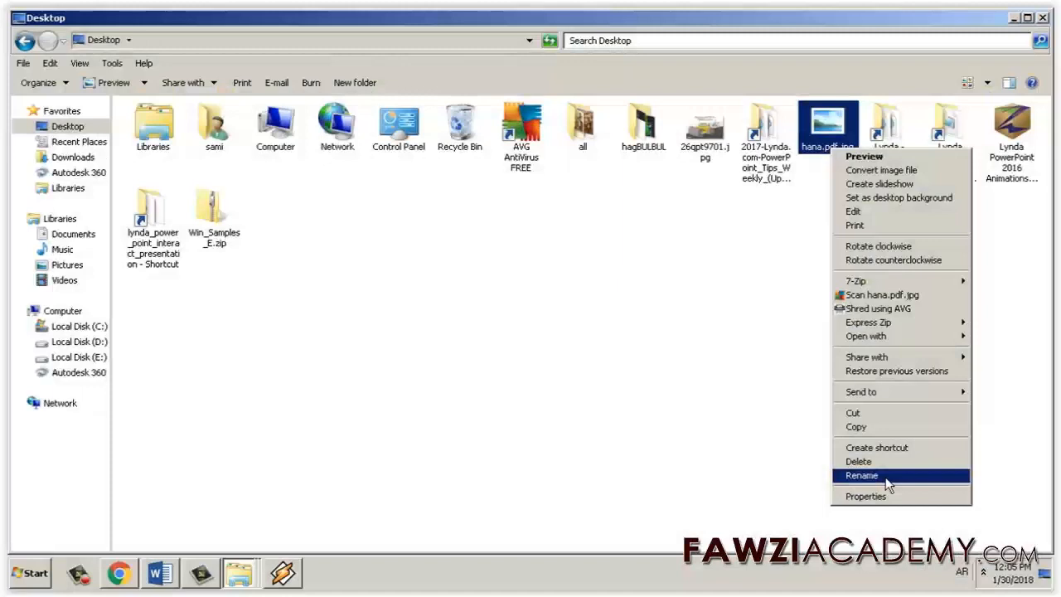
click(861, 474)
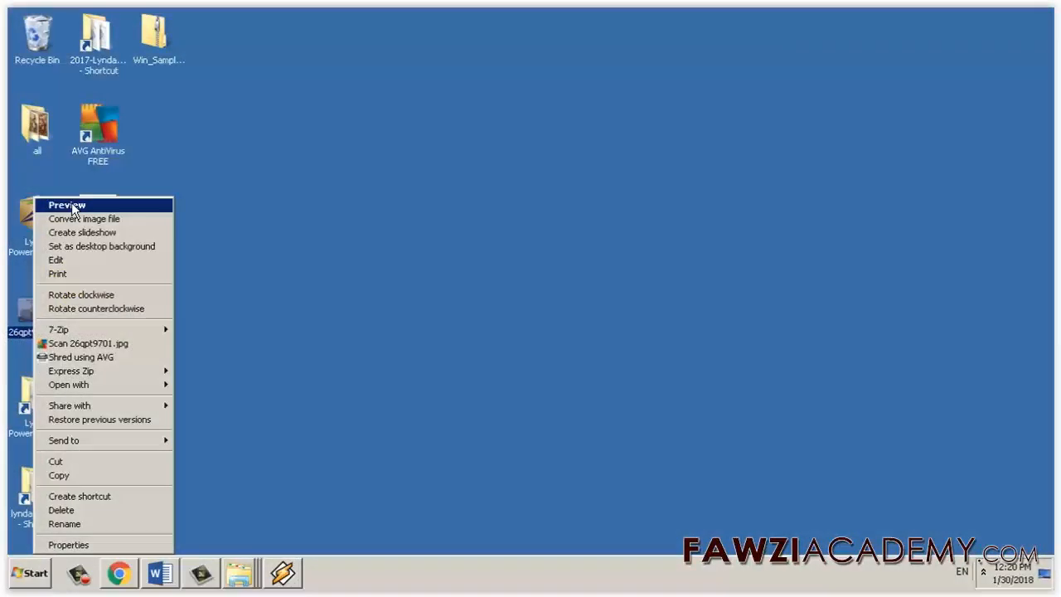
Preview 26qpt9701.jpg in Photo Viewer and save a copy as a JPEG image
click(66, 205)
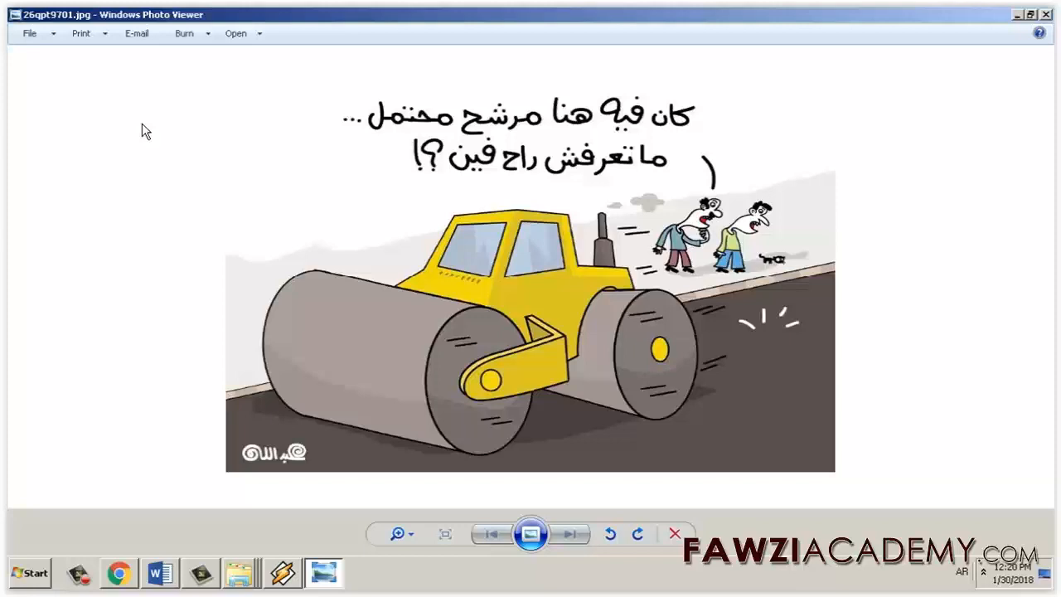
click(30, 33)
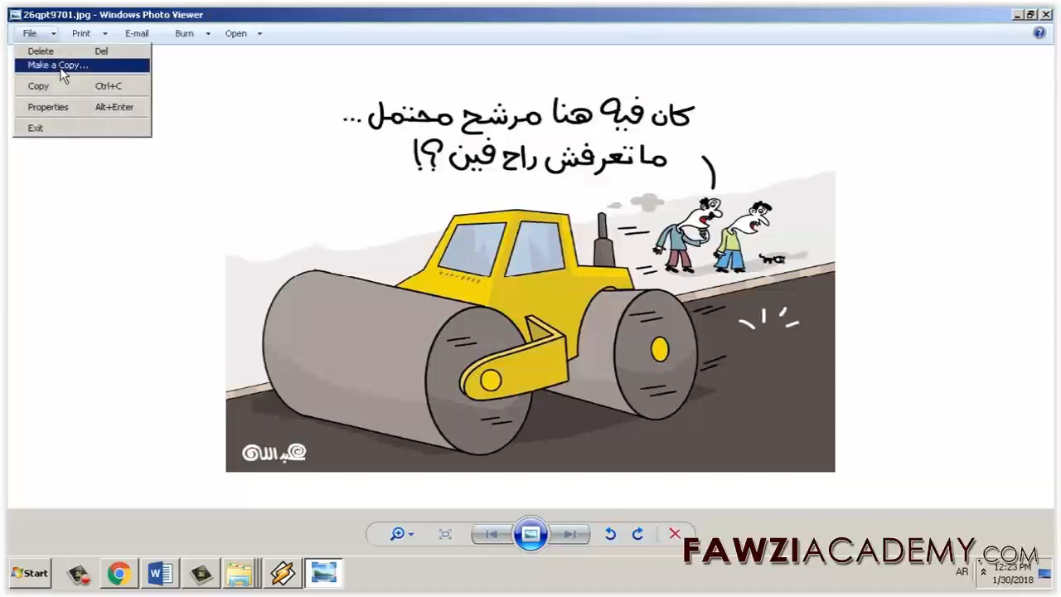
click(57, 65)
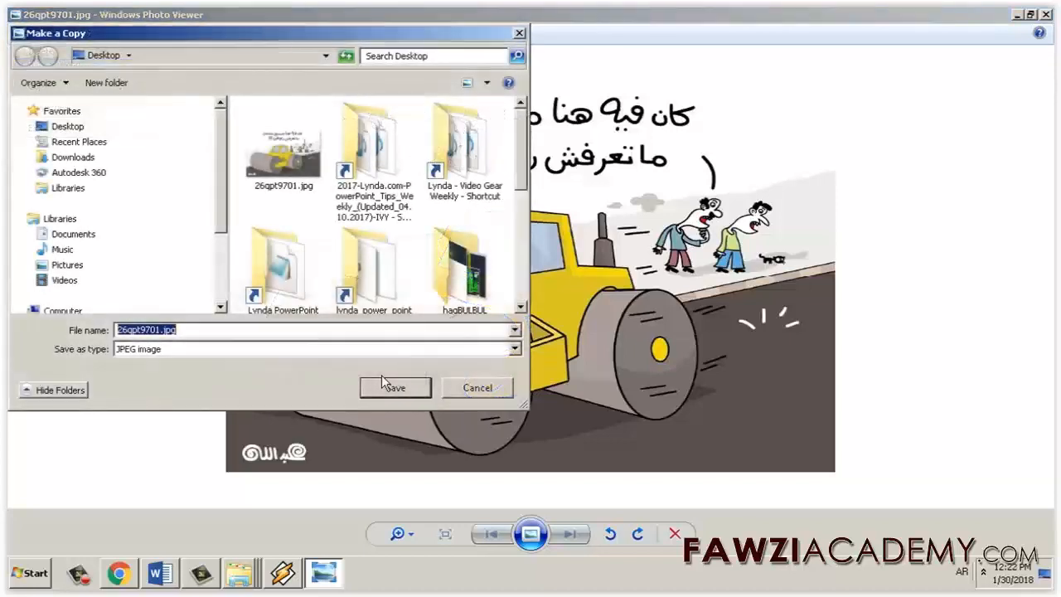
click(514, 348)
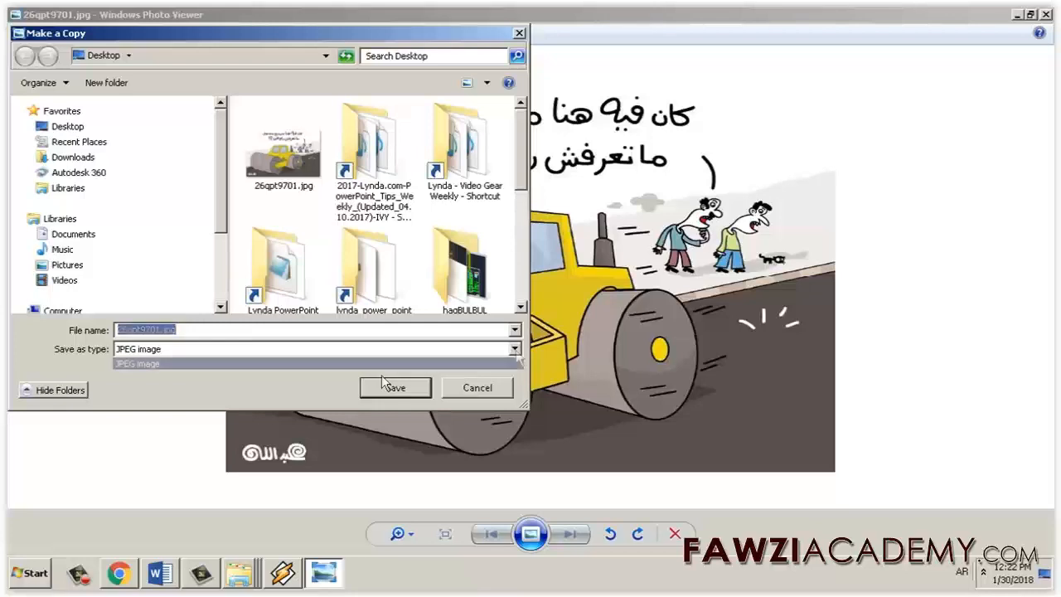
click(514, 348)
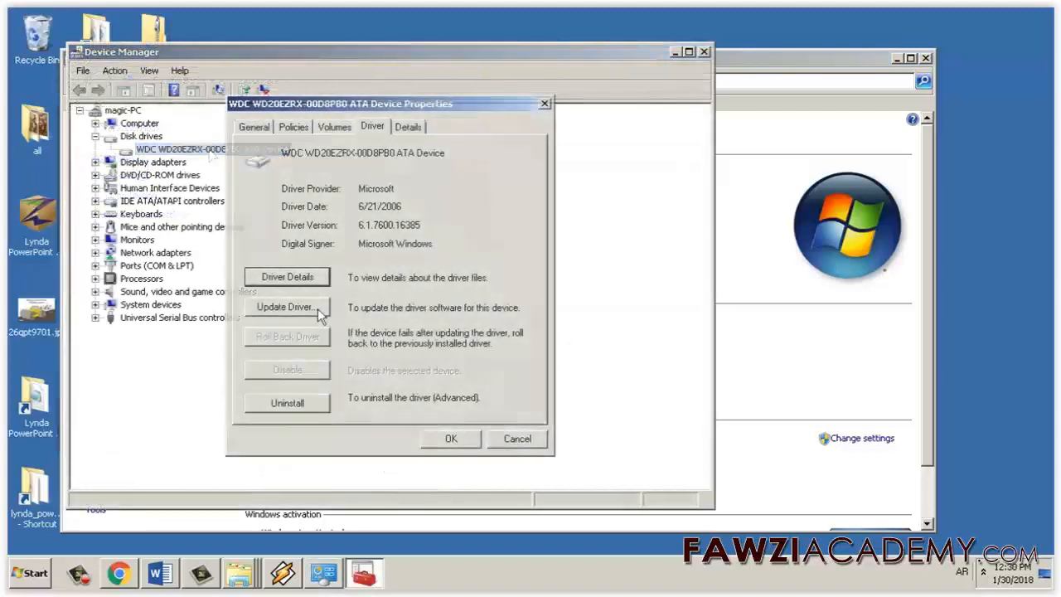
Launch Update Driver for the WDC WD20EZRX-00D8PB0 ATA Device from its Driver tab
click(287, 307)
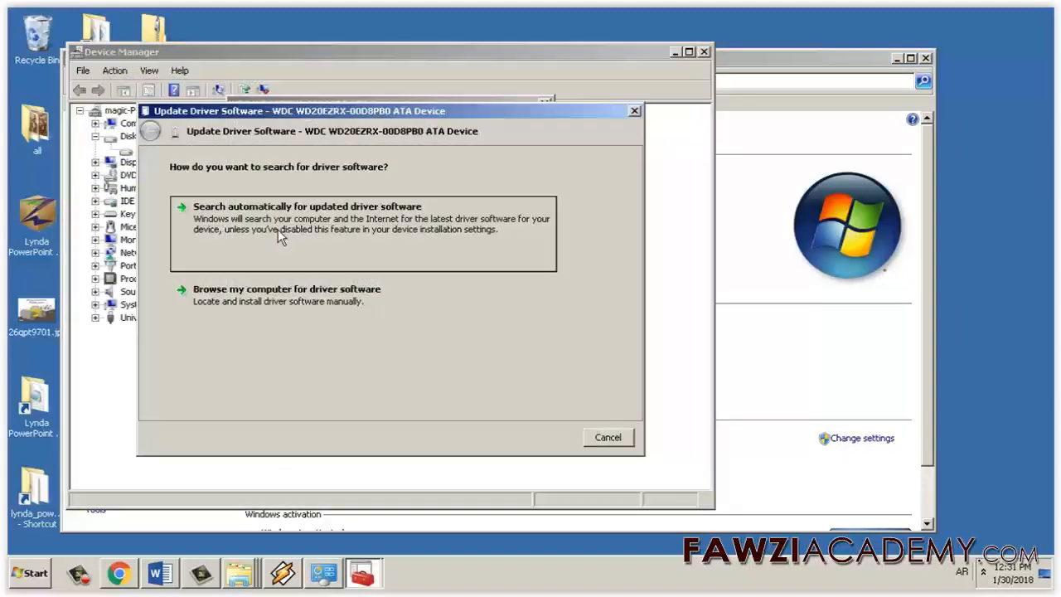